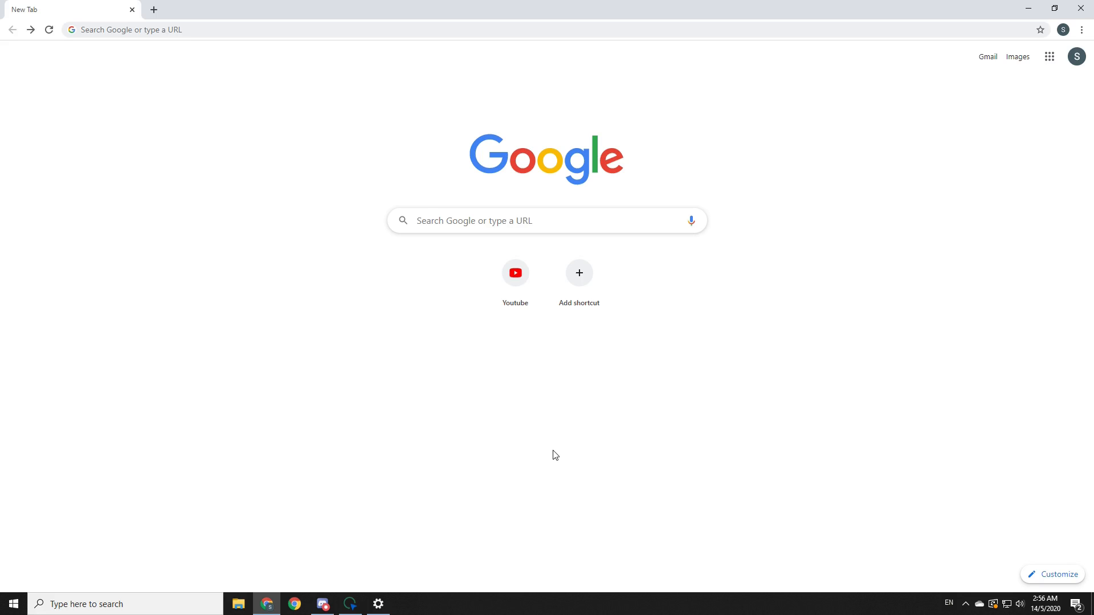
mouse_move(544, 460)
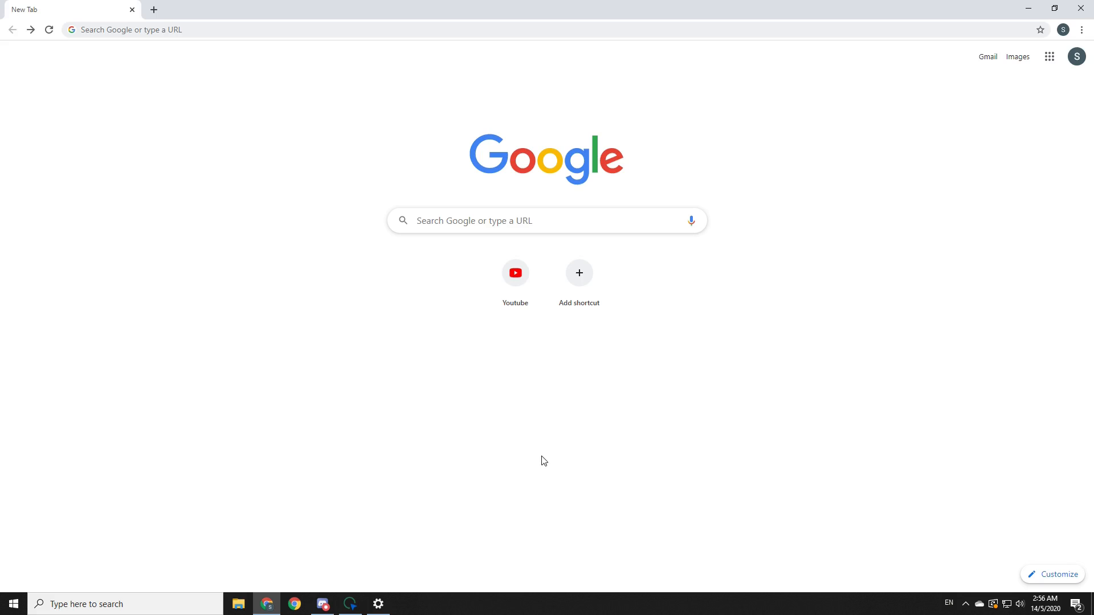
mouse_move(477, 524)
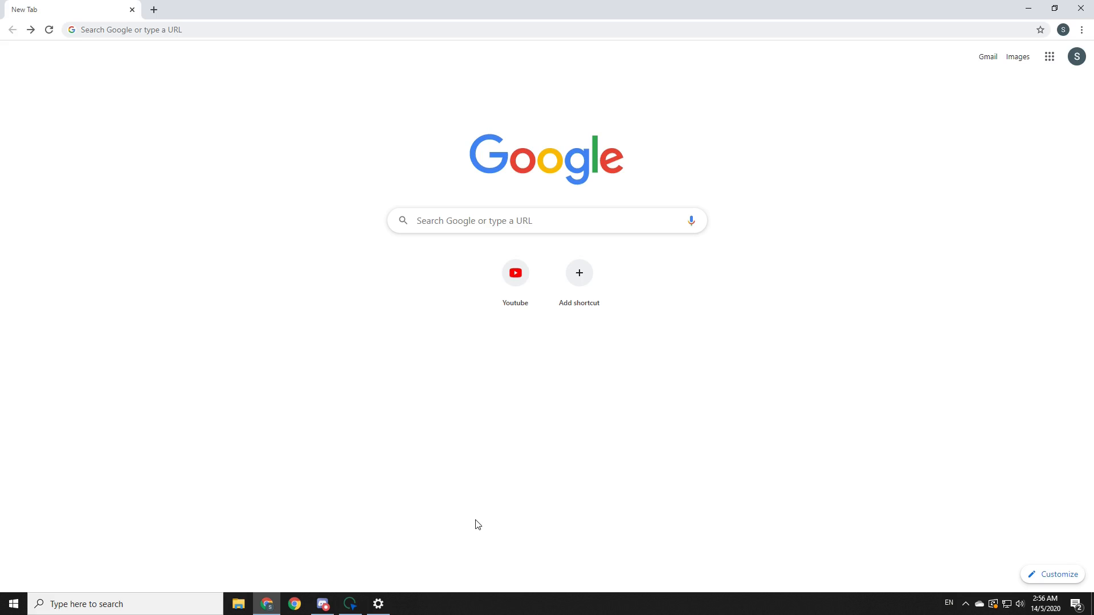
Step: Navigate to speedautoclicker.net via the address bar
type("speedautoclicker.net")
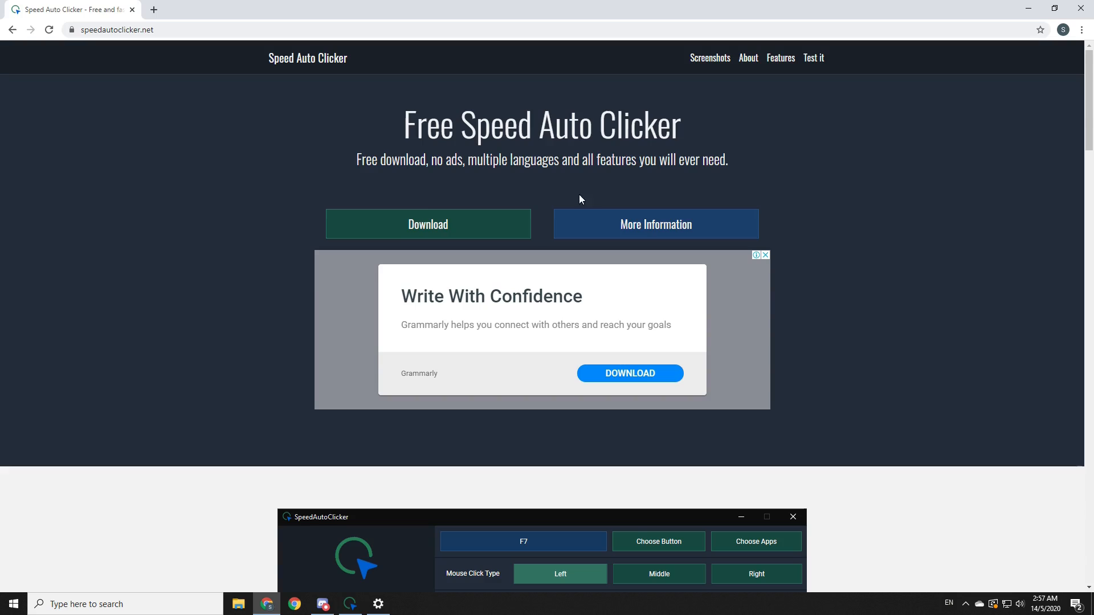
Step: Download the English AutoClicker zip from the download page and open the archive
left_click(427, 225)
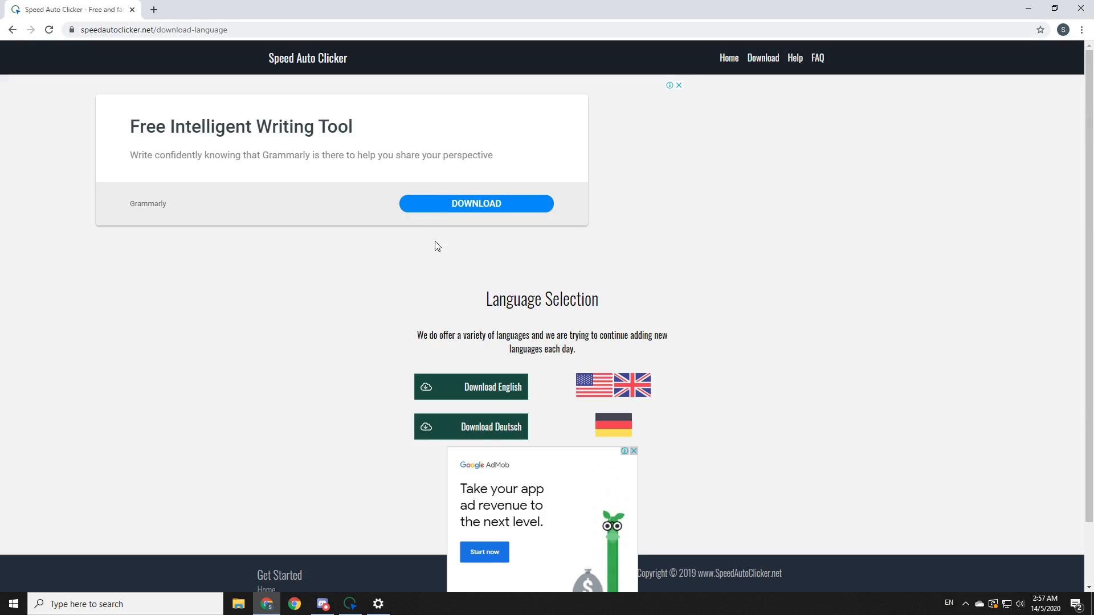
scroll("down", 3)
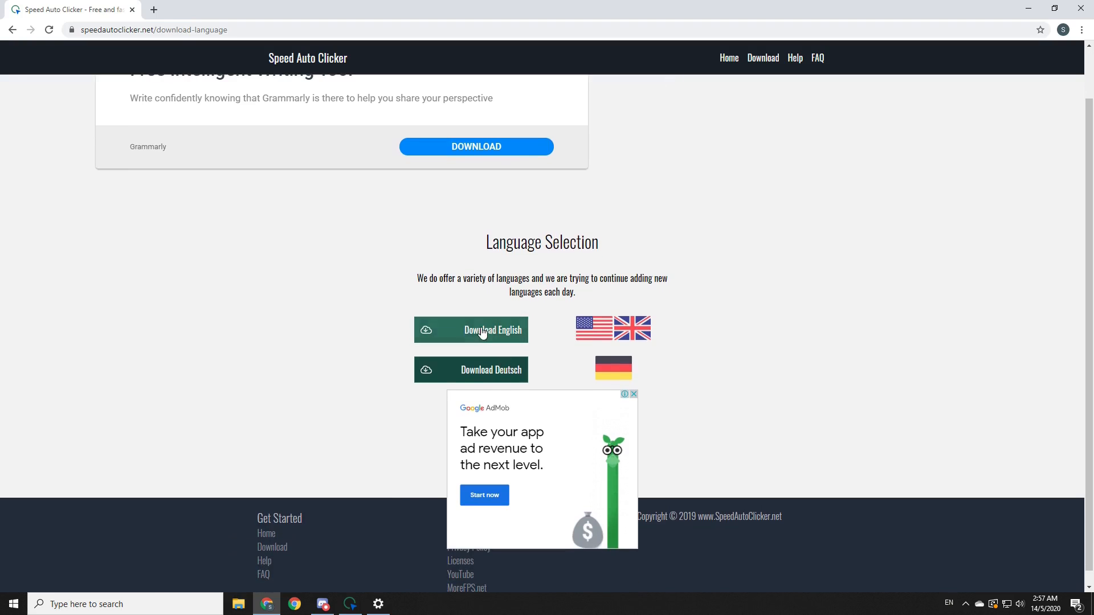
left_click(470, 329)
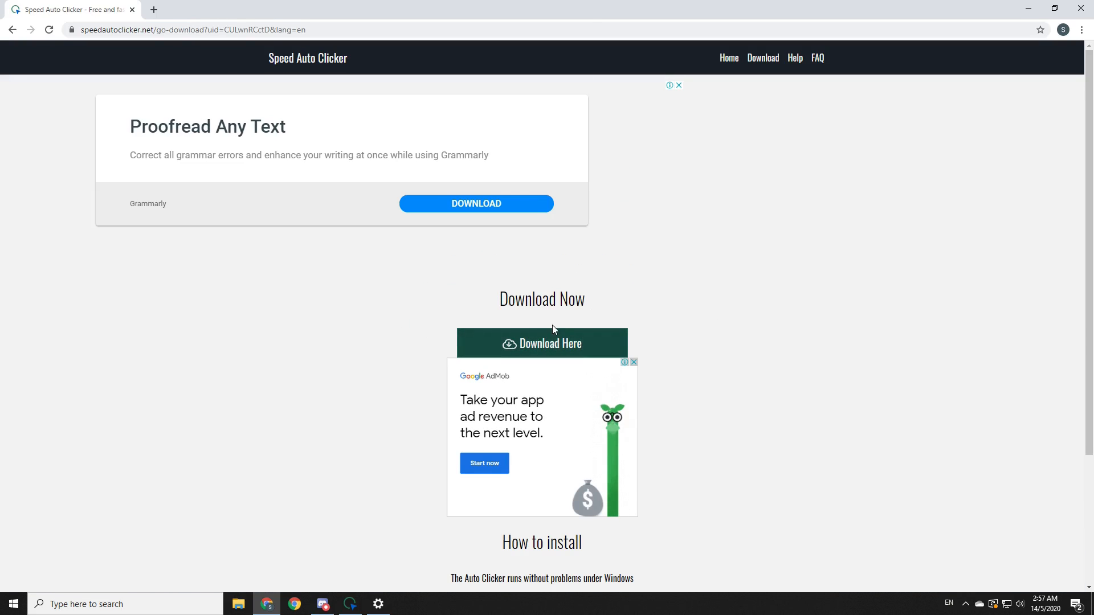
left_click(541, 343)
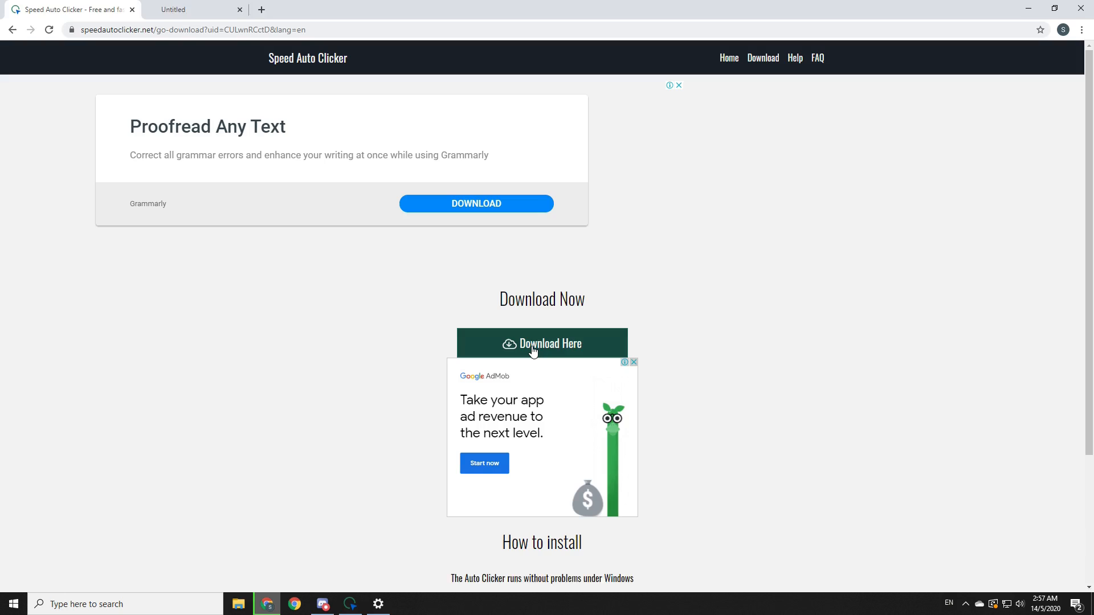
left_click(541, 343)
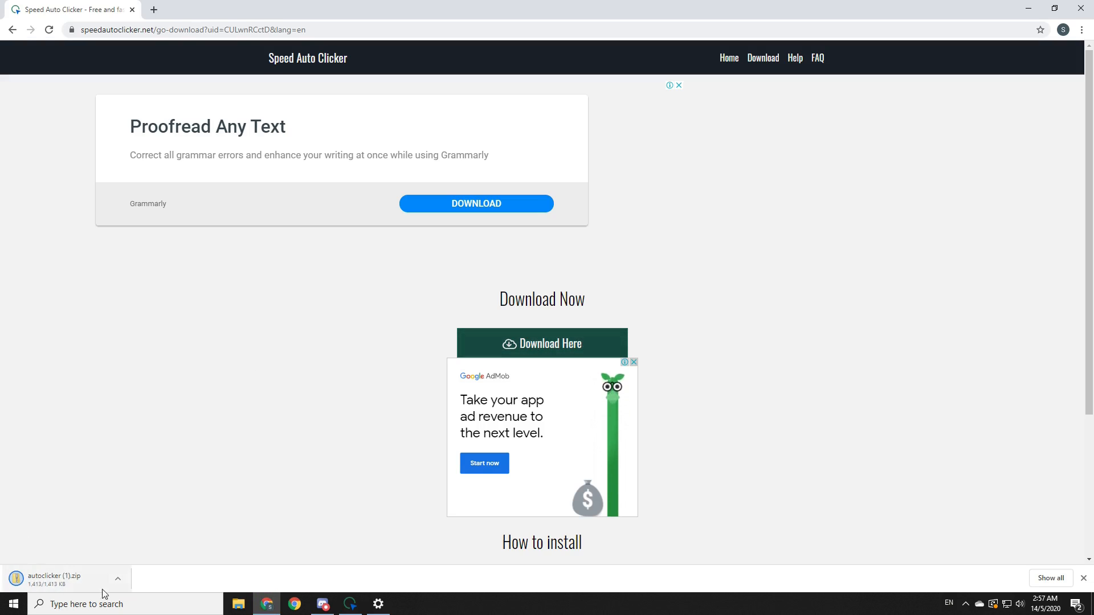
left_click(52, 579)
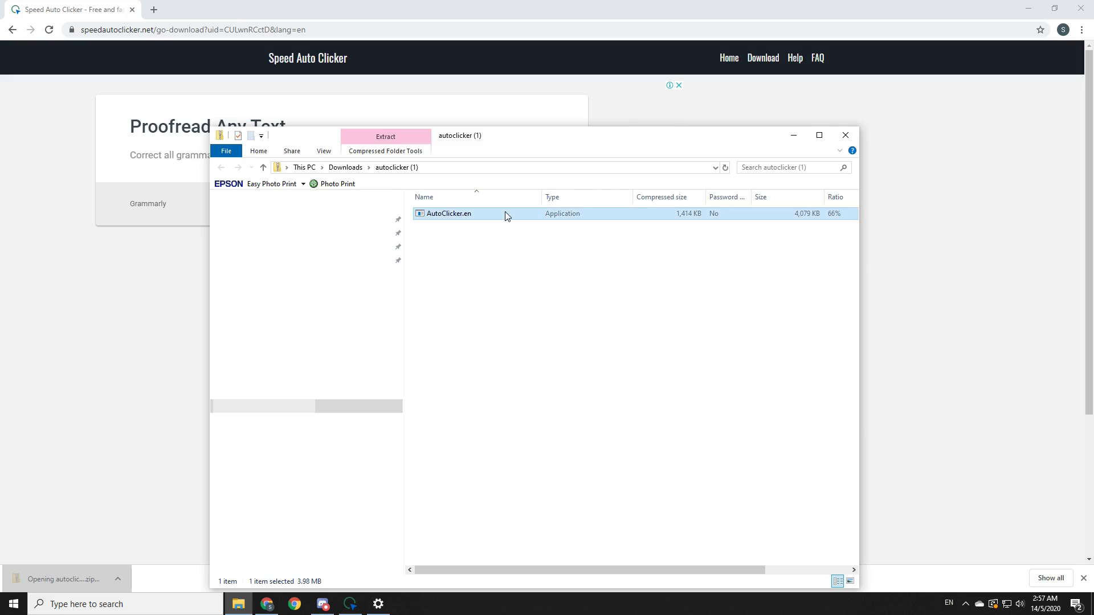
Step: Launch AutoClicker.en from the zip, running it anyway past the SmartScreen warning
double_click(447, 213)
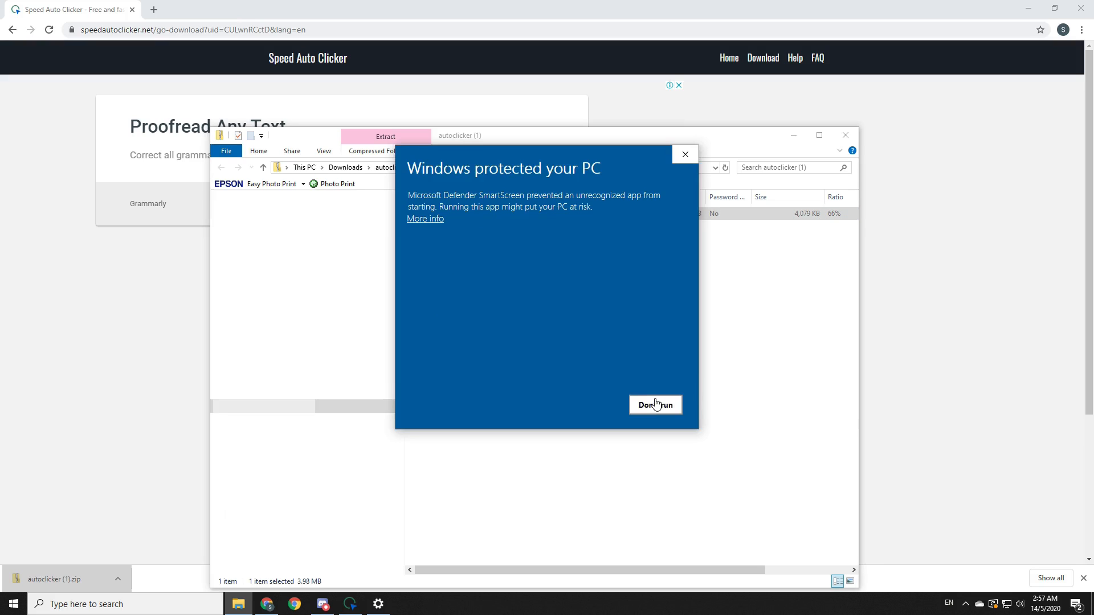
mouse_move(680, 387)
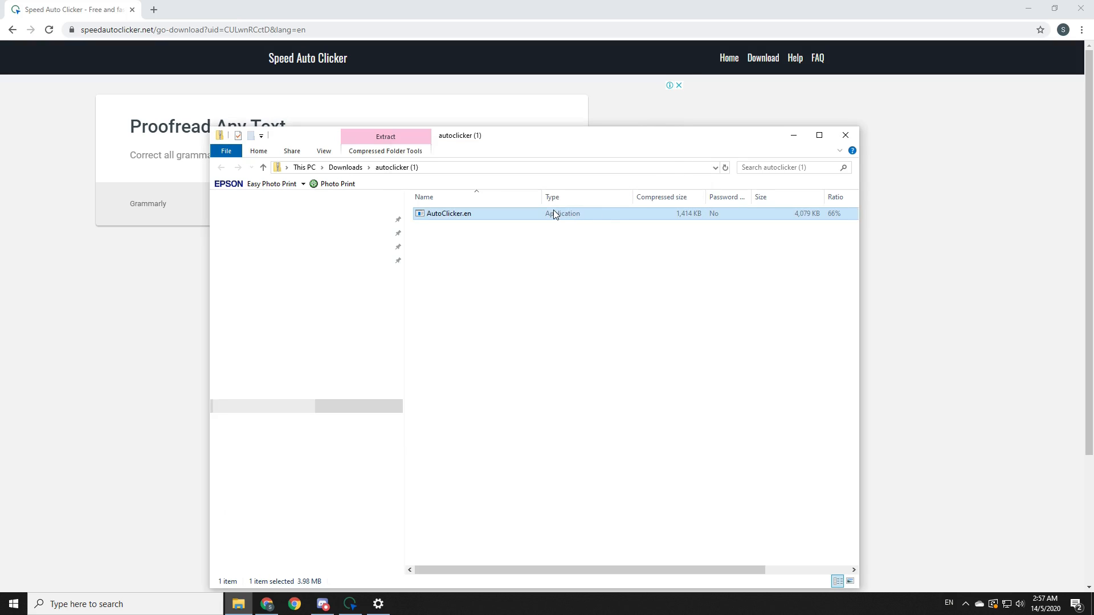
double_click(449, 213)
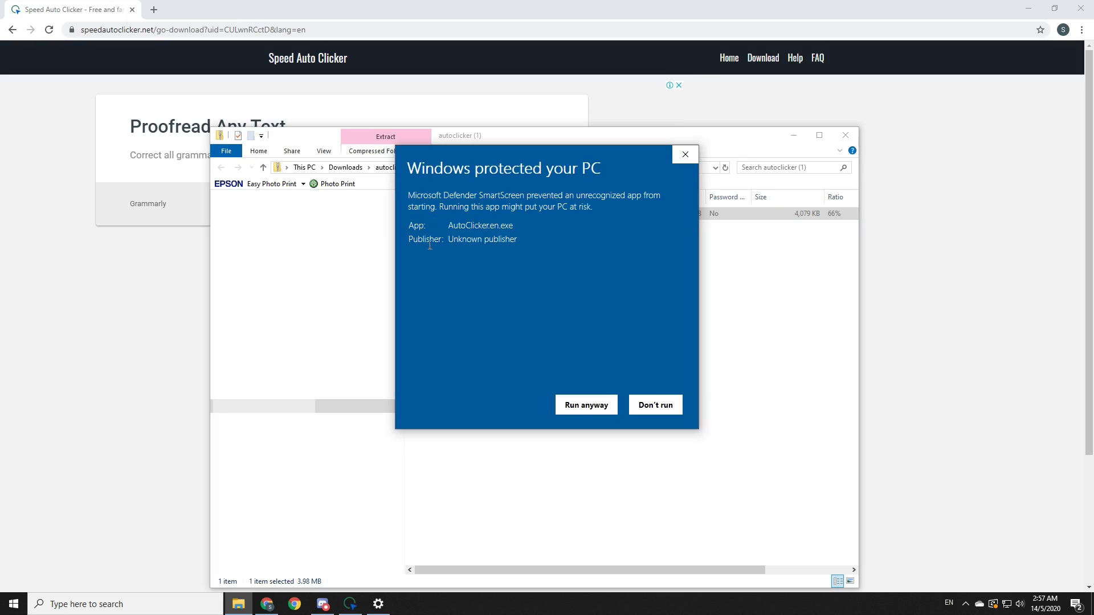
left_click(586, 405)
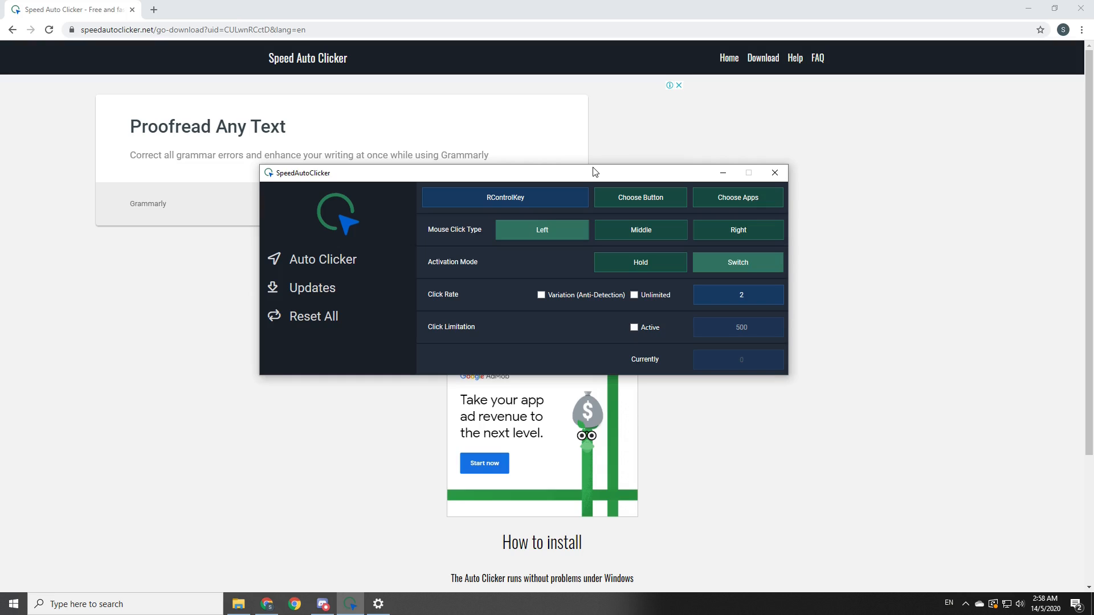
Step: Assign RControlKey as the activation hotkey and change the click rate from 2 to 5
left_click(640, 197)
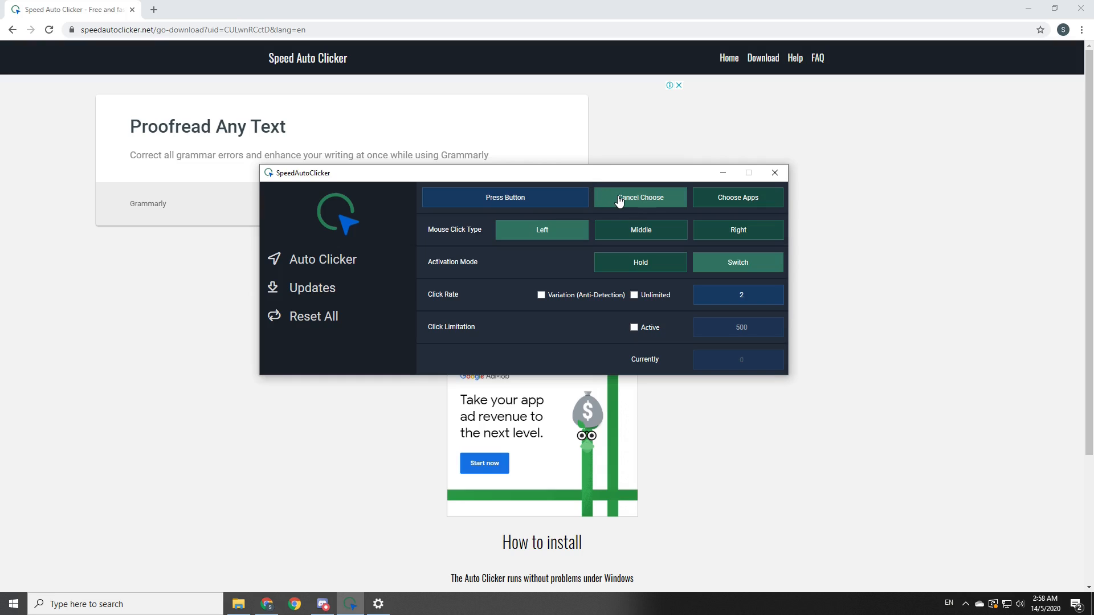
mouse_move(549, 210)
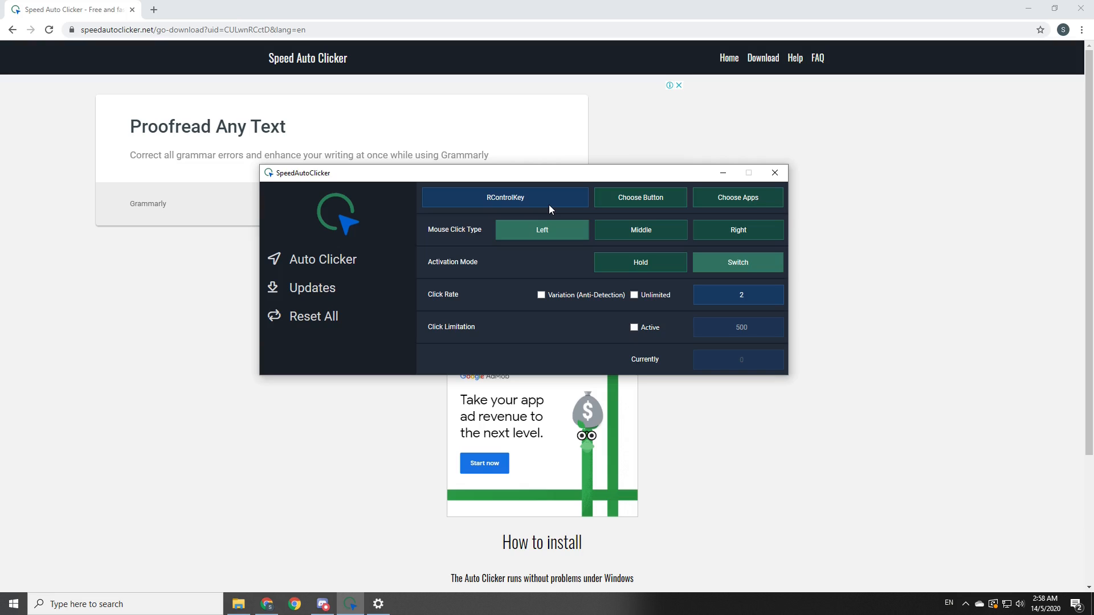
mouse_move(553, 221)
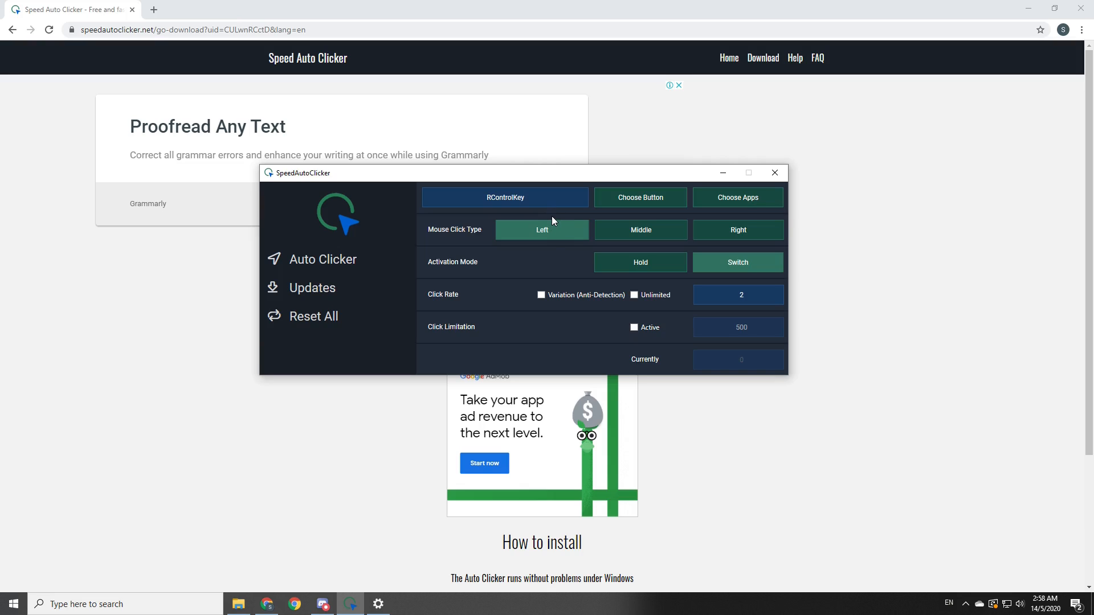
mouse_move(605, 238)
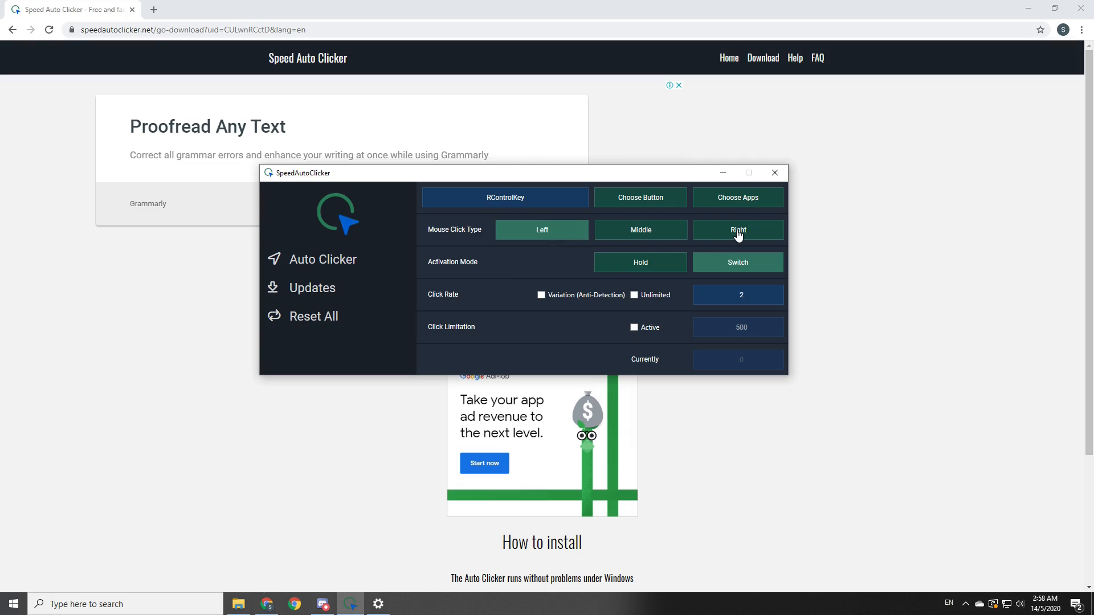
mouse_move(606, 240)
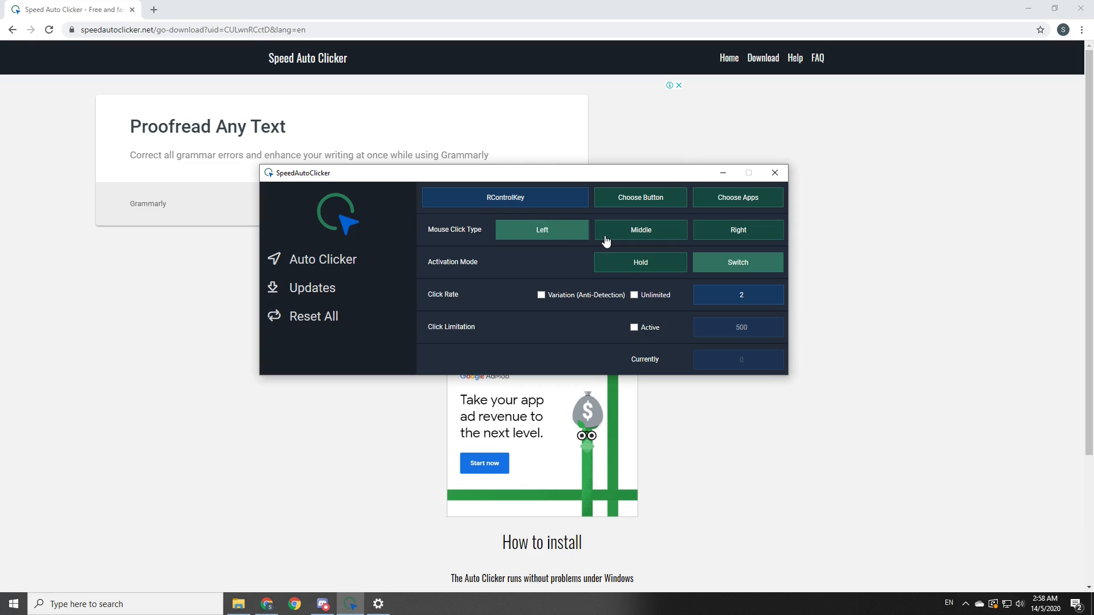
mouse_move(562, 239)
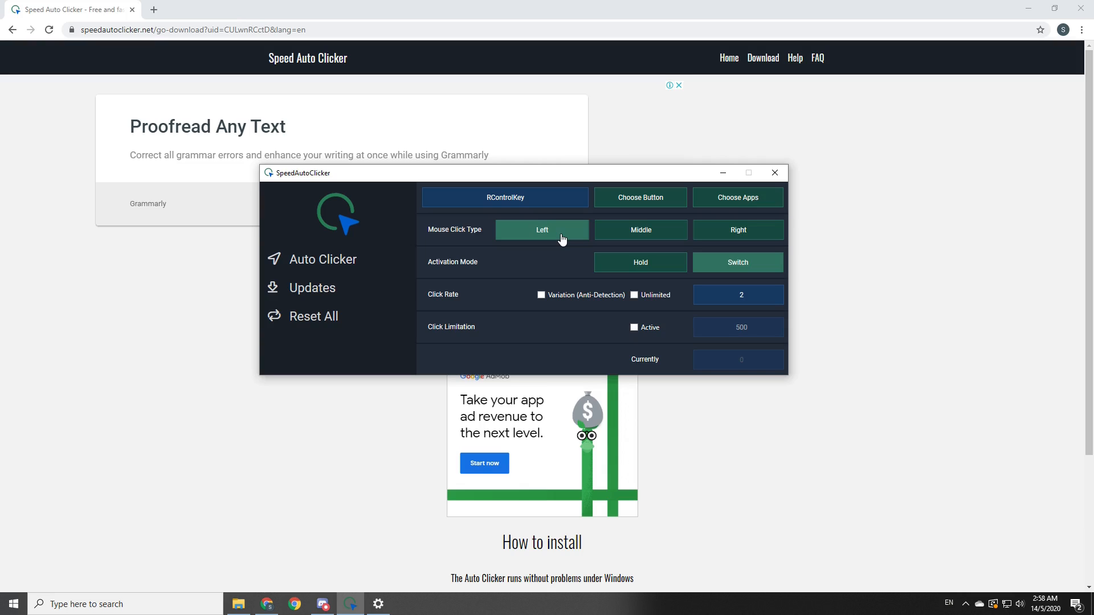
mouse_move(570, 244)
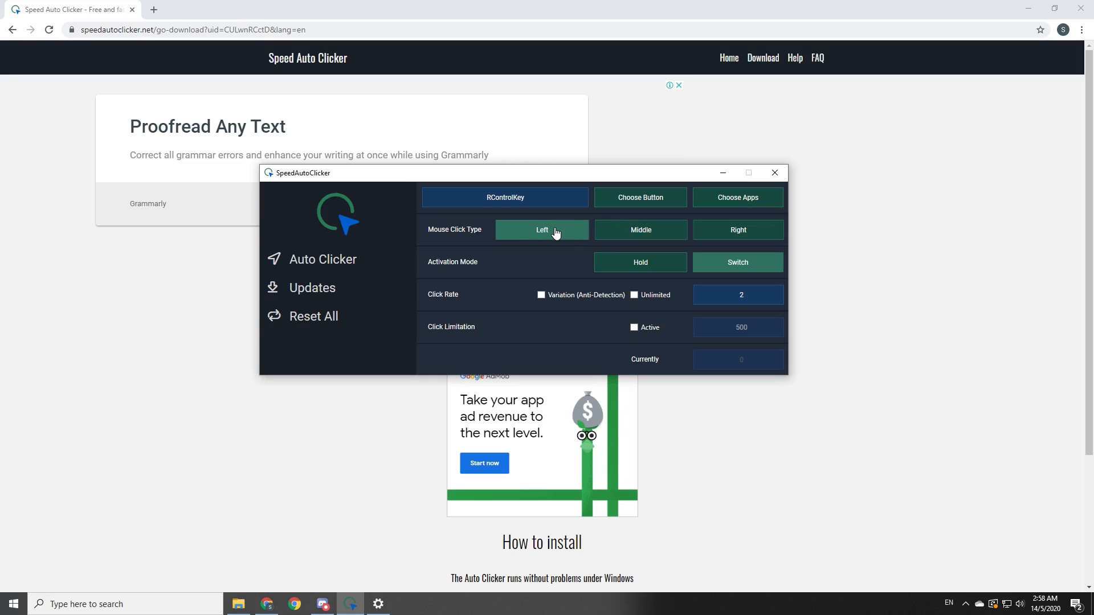
mouse_move(636, 236)
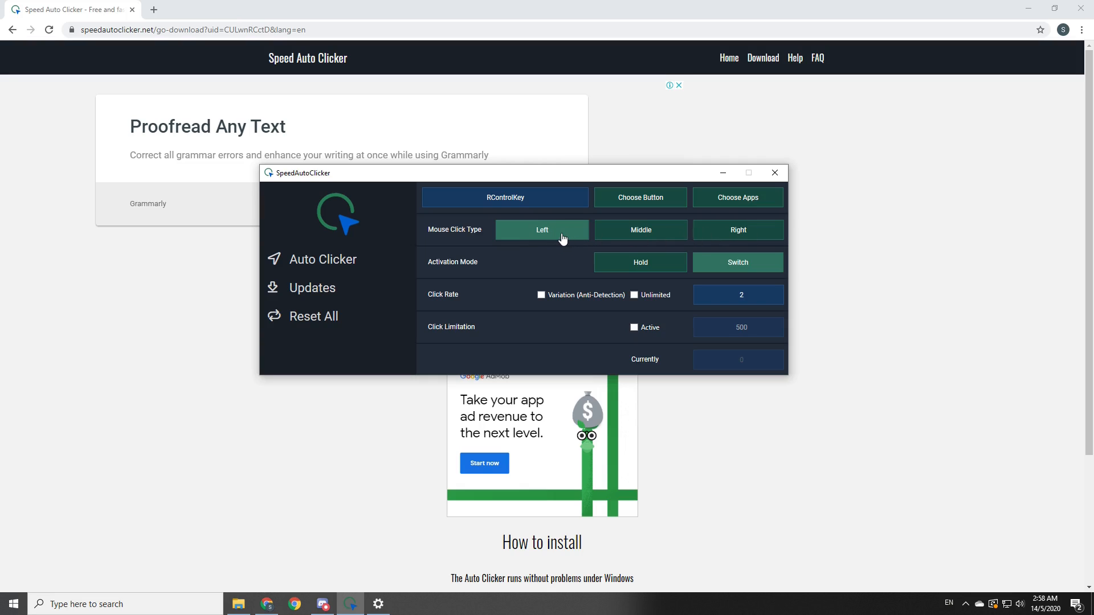
mouse_move(587, 261)
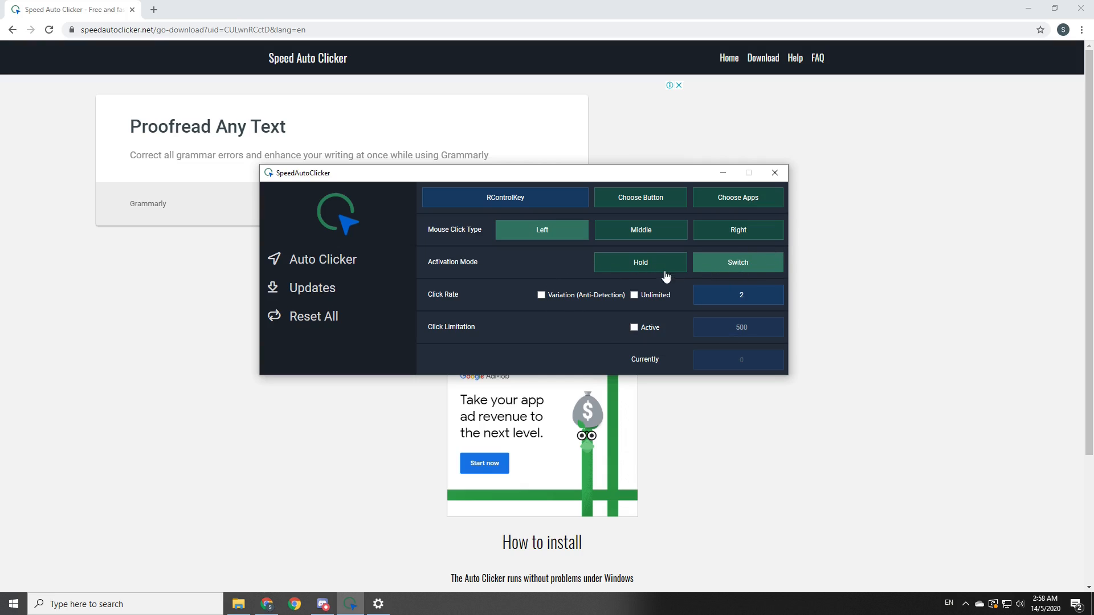
mouse_move(559, 312)
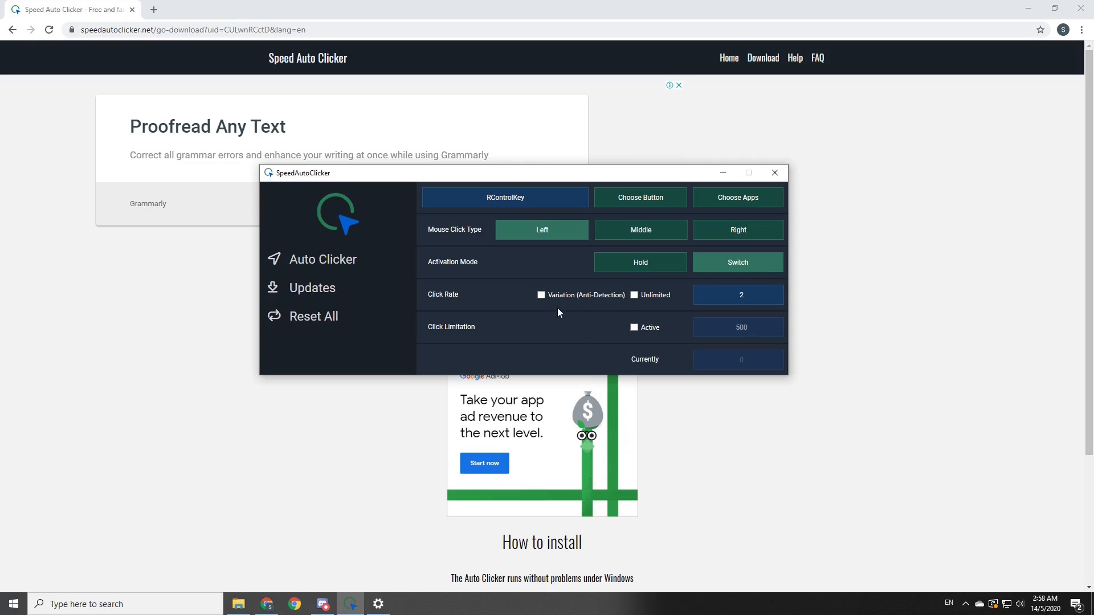
left_click(738, 294)
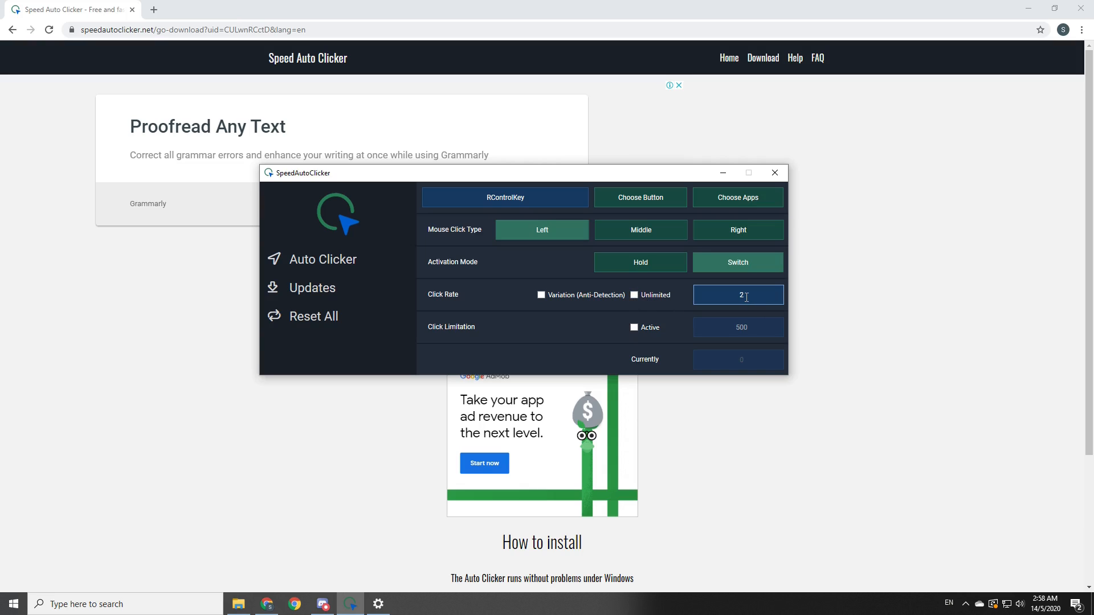
type("5")
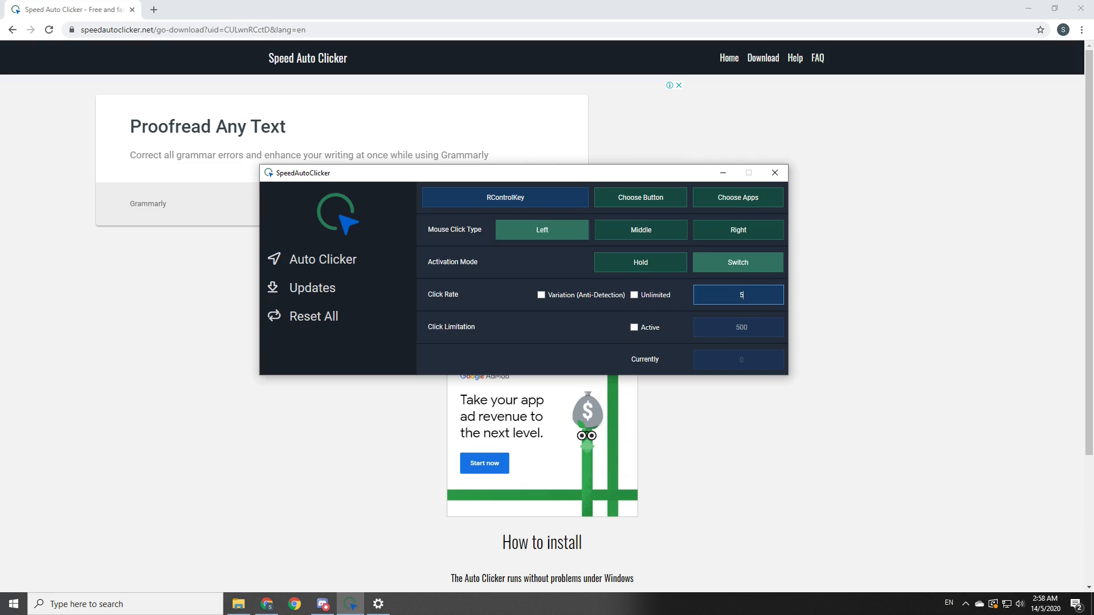
mouse_move(756, 322)
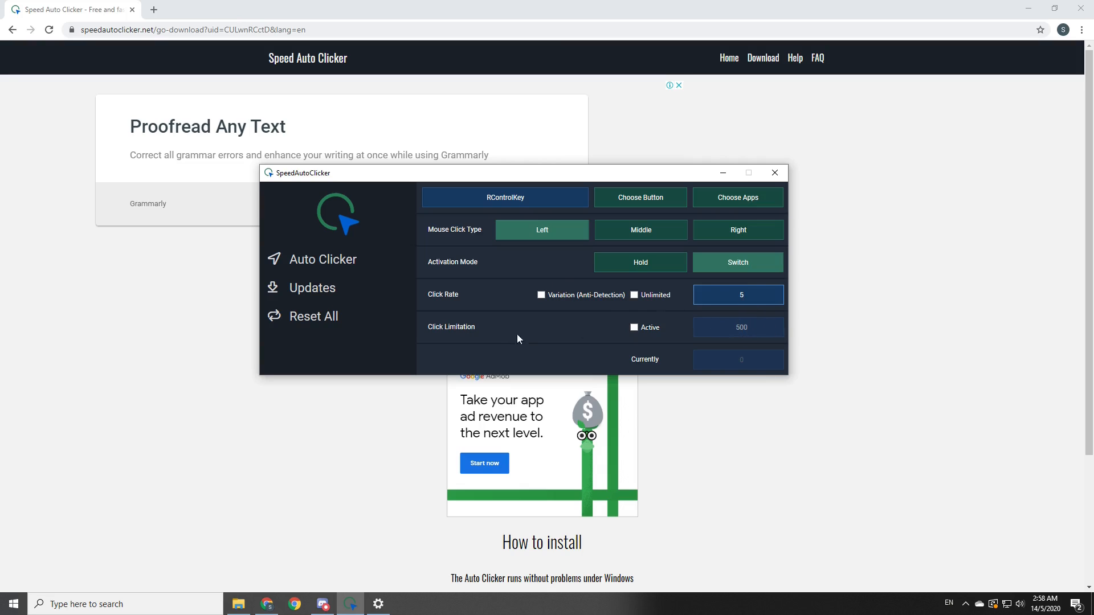
mouse_move(503, 290)
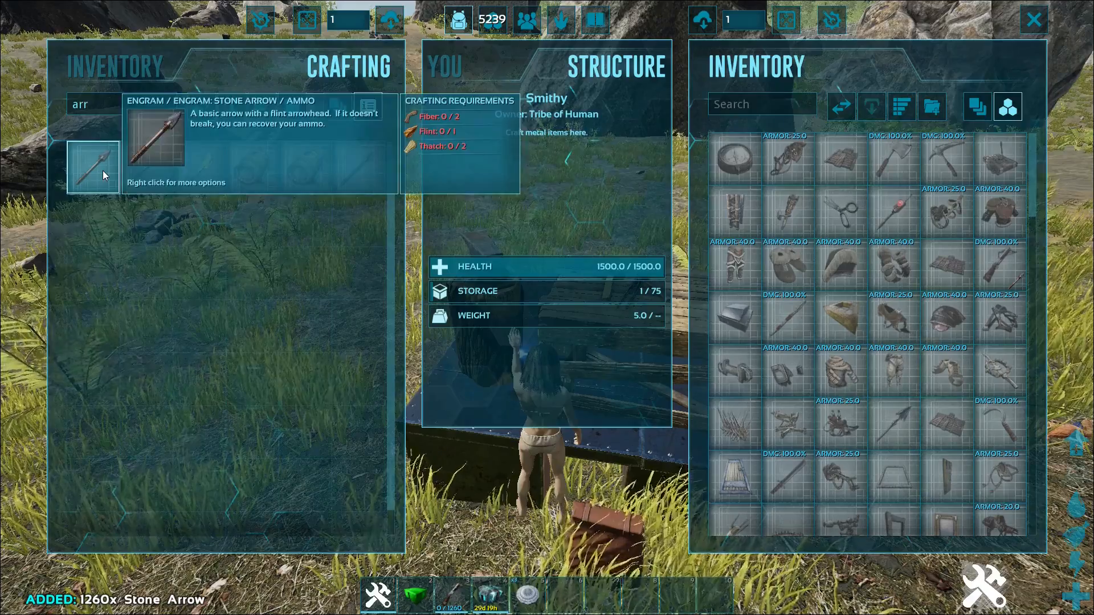
Step: Close the crafting inventory after auto-clicking 1260 stone arrows at the smithy
key("escape")
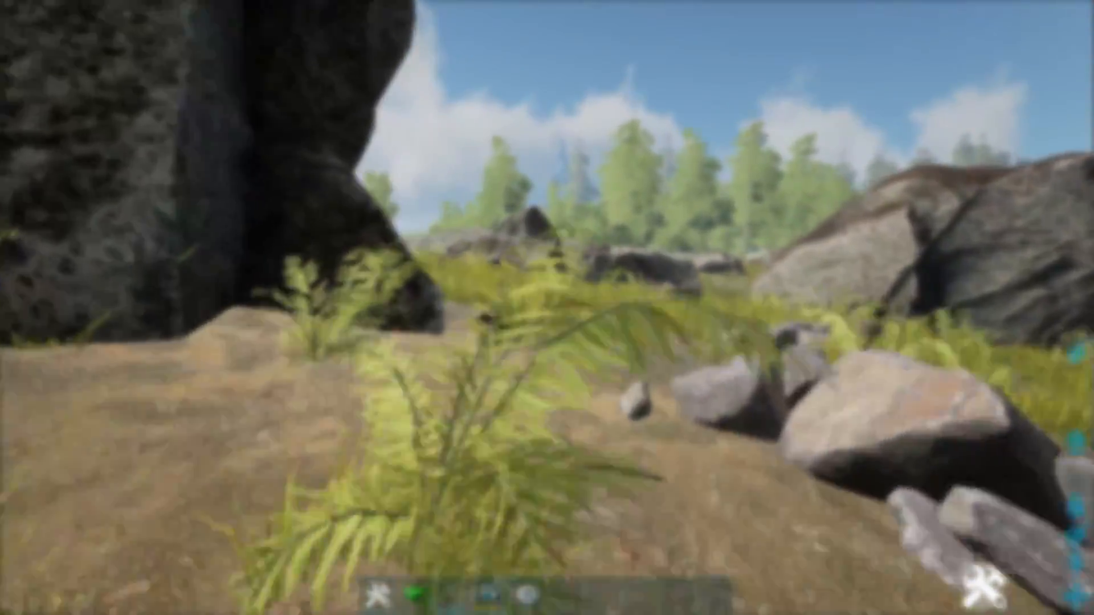
mouse_move(547, 308)
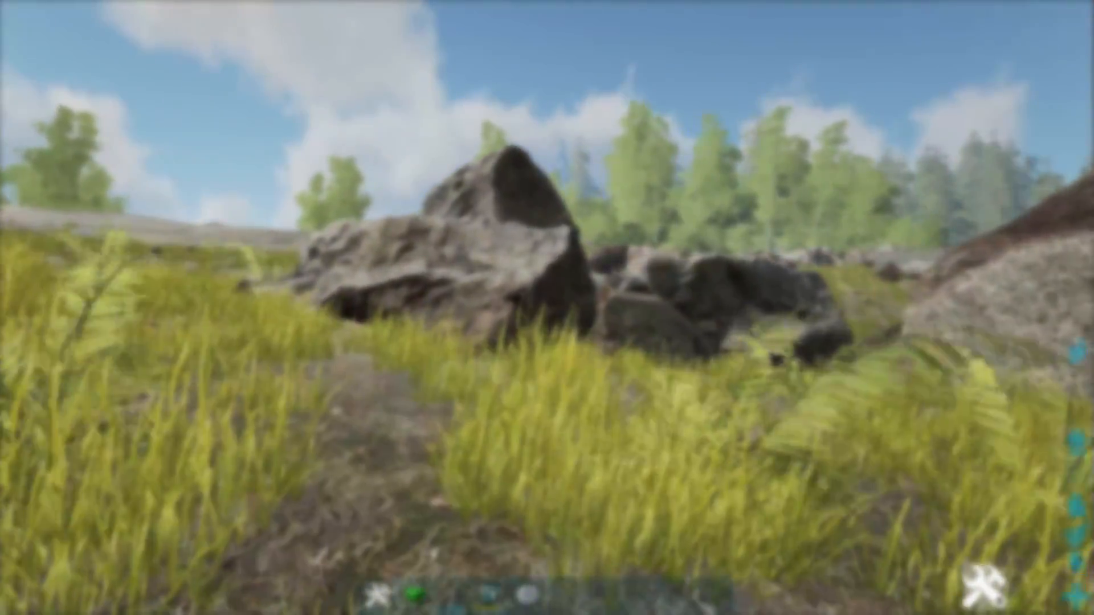